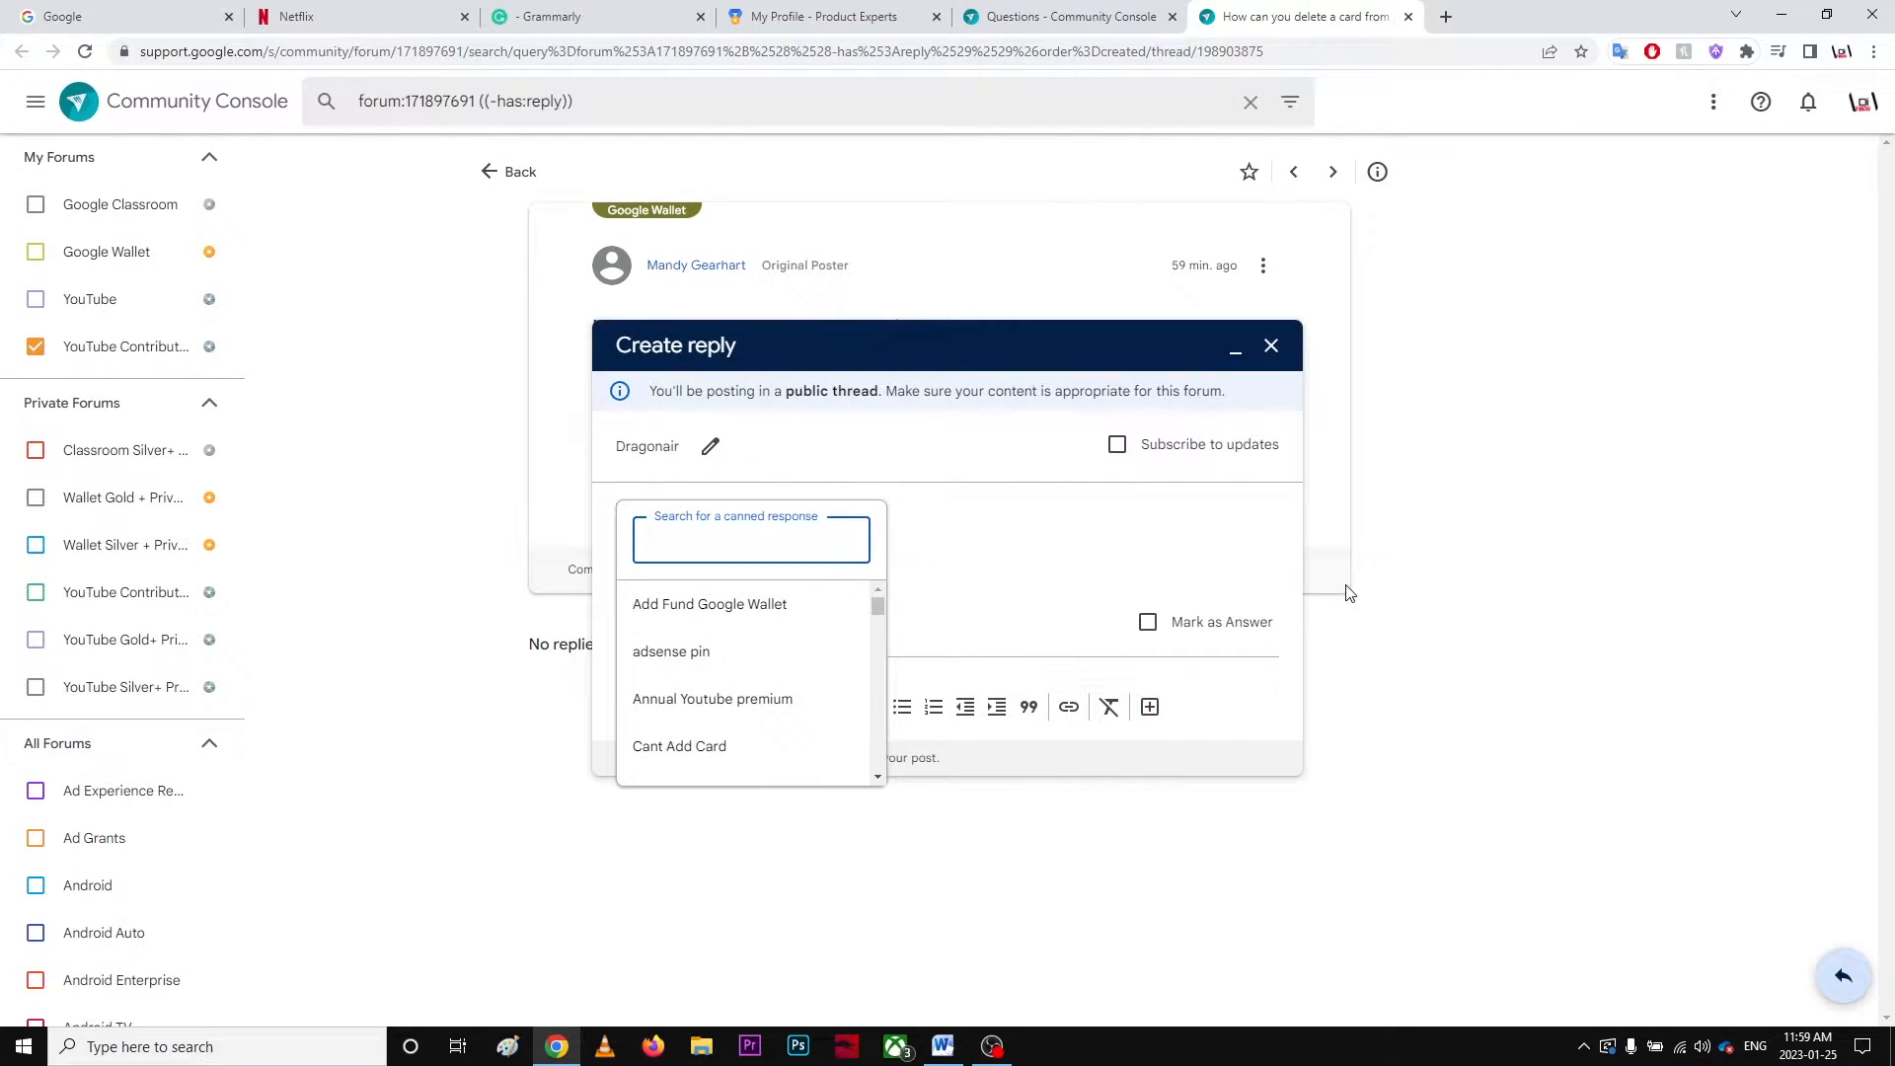
Step: Insert the 'Delete card google wallet' canned response into the reply by searching 'dele'
type("dele")
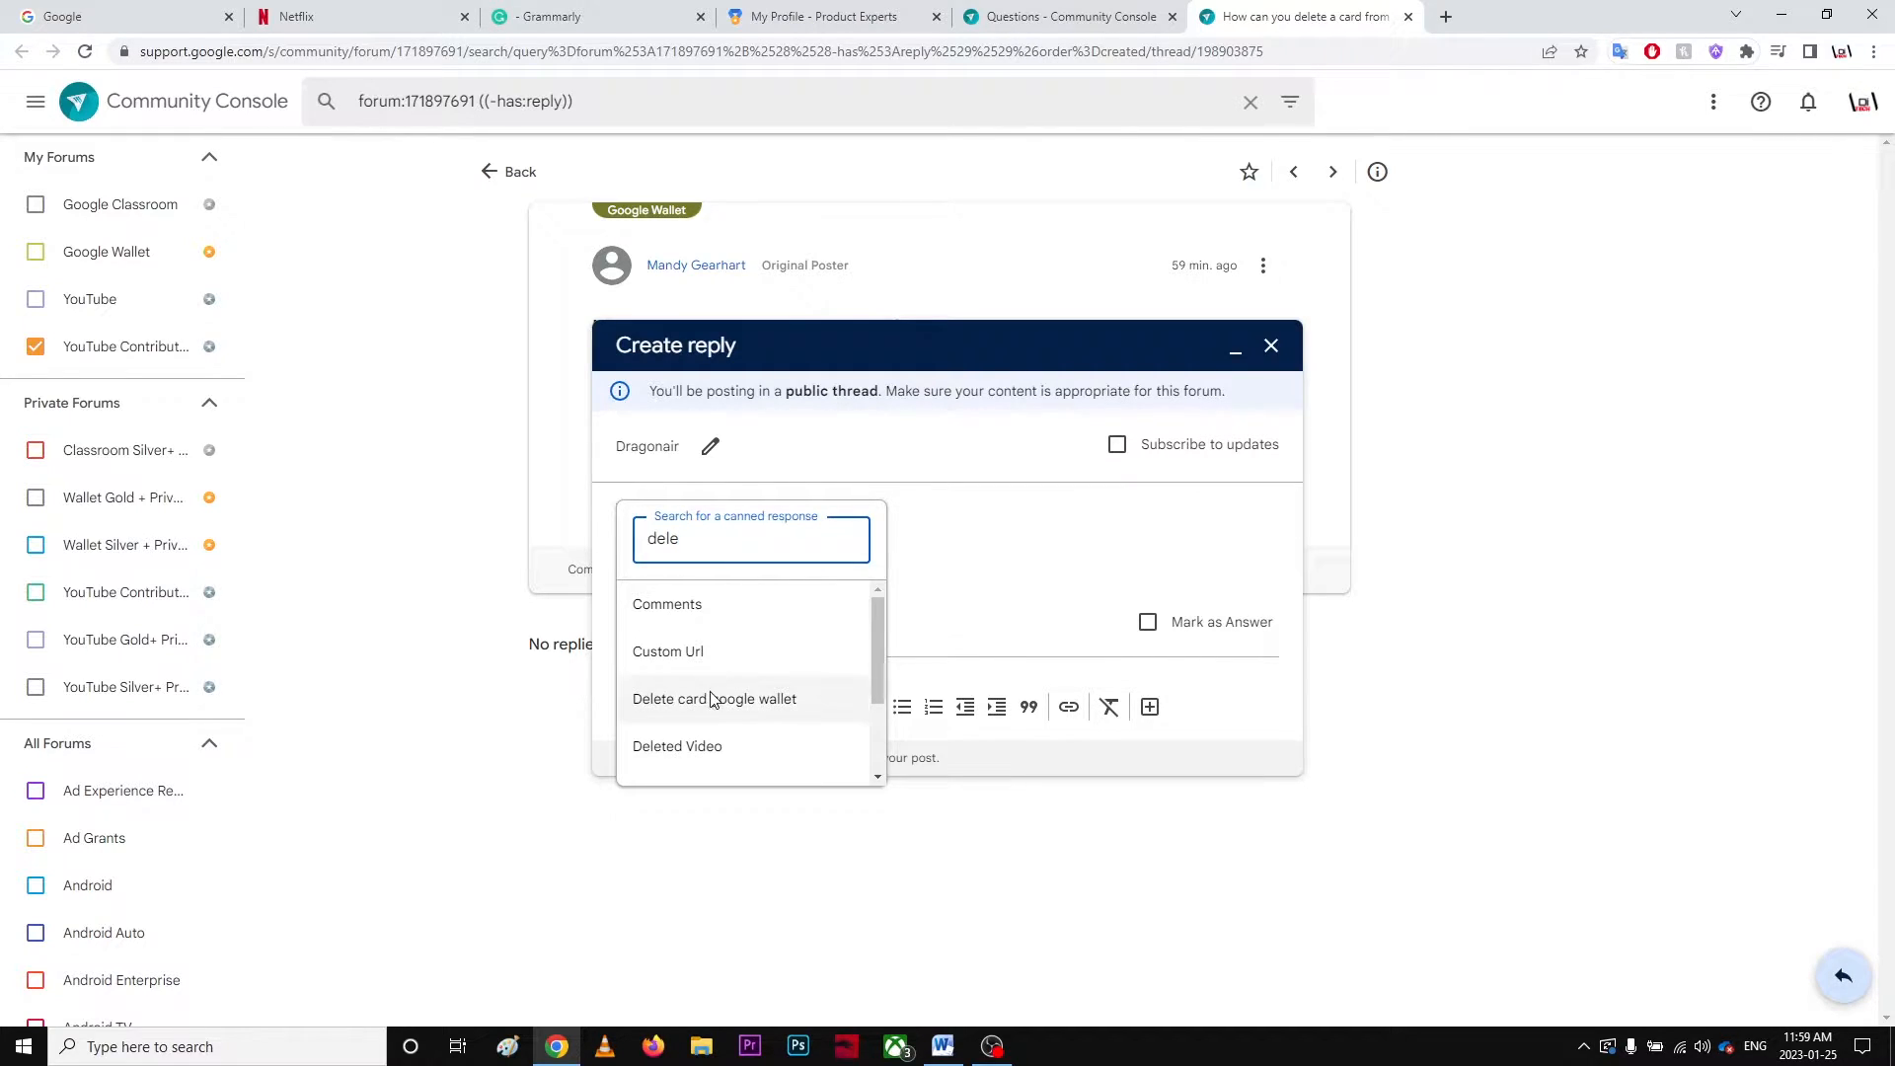
left_click(715, 699)
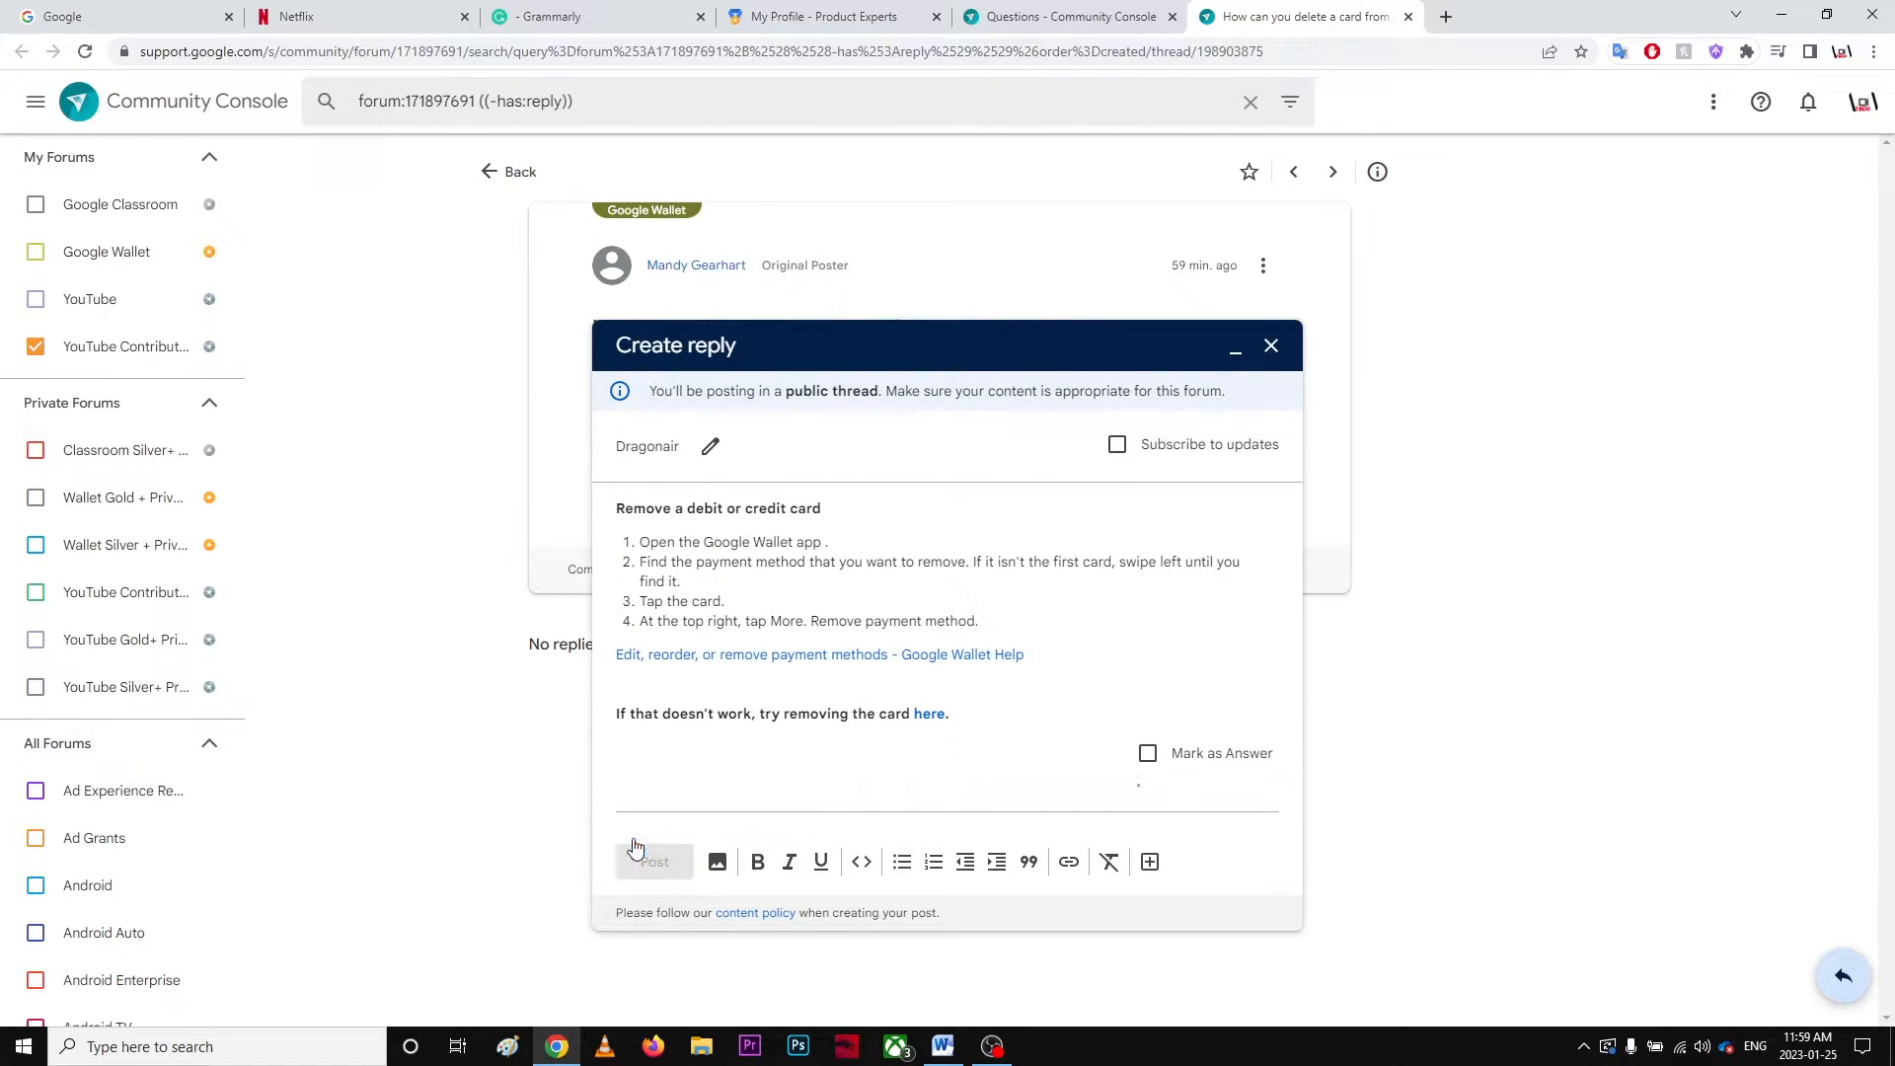
Step: Post the reply, then on the phone reach Remove payment method for the card and cancel
left_click(654, 861)
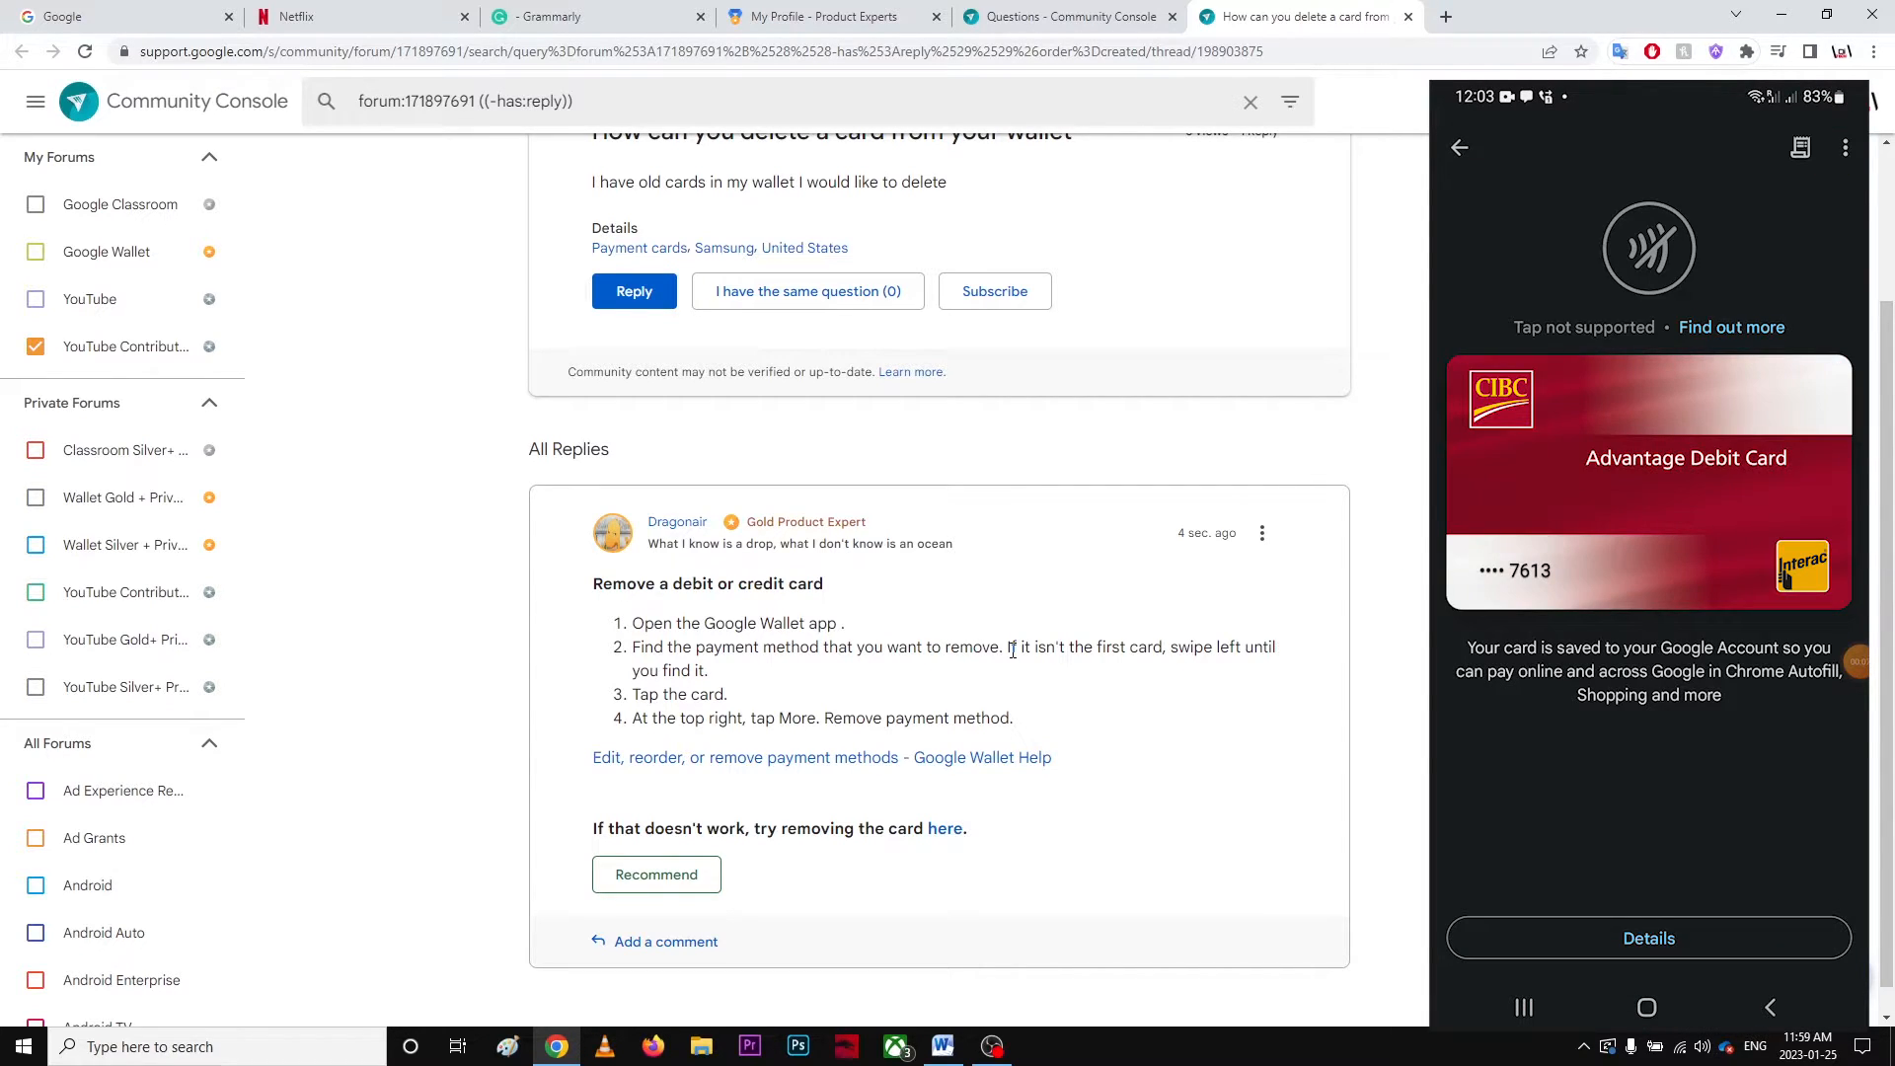
left_click(1844, 149)
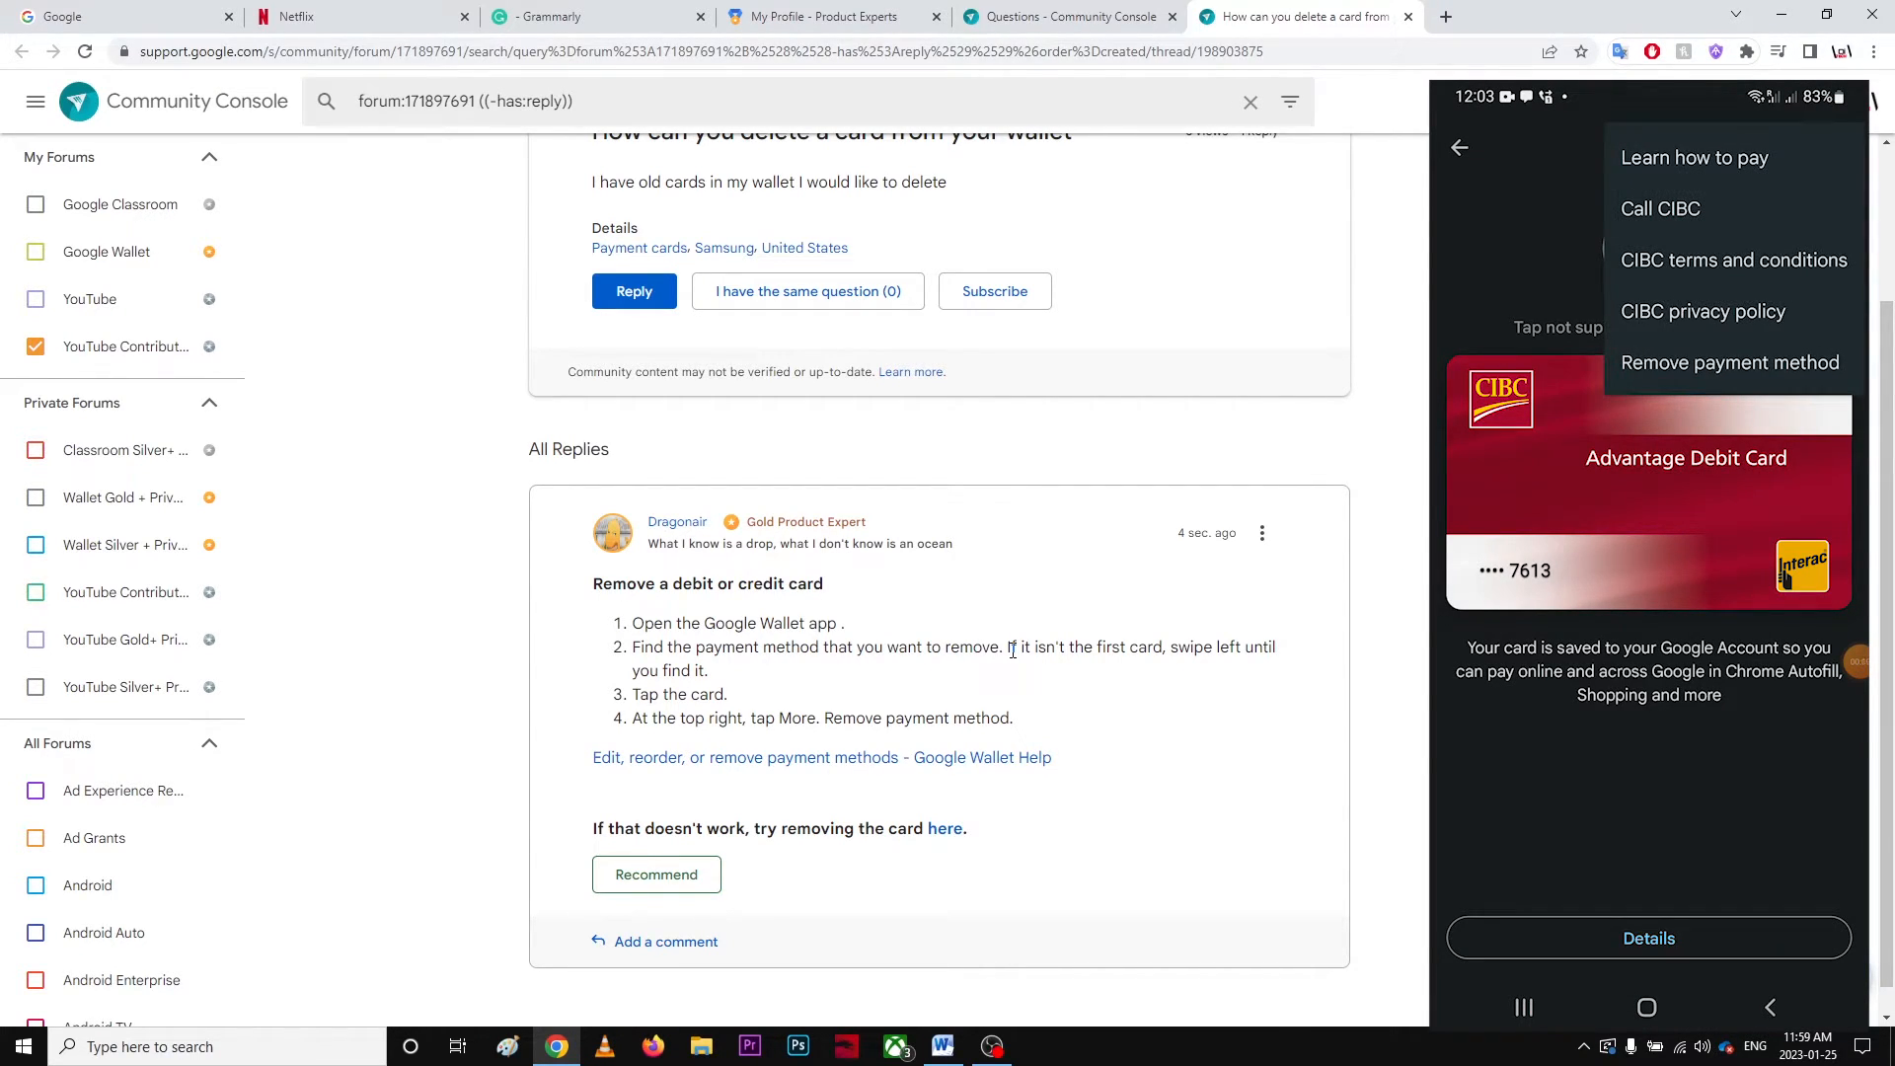
left_click(1730, 363)
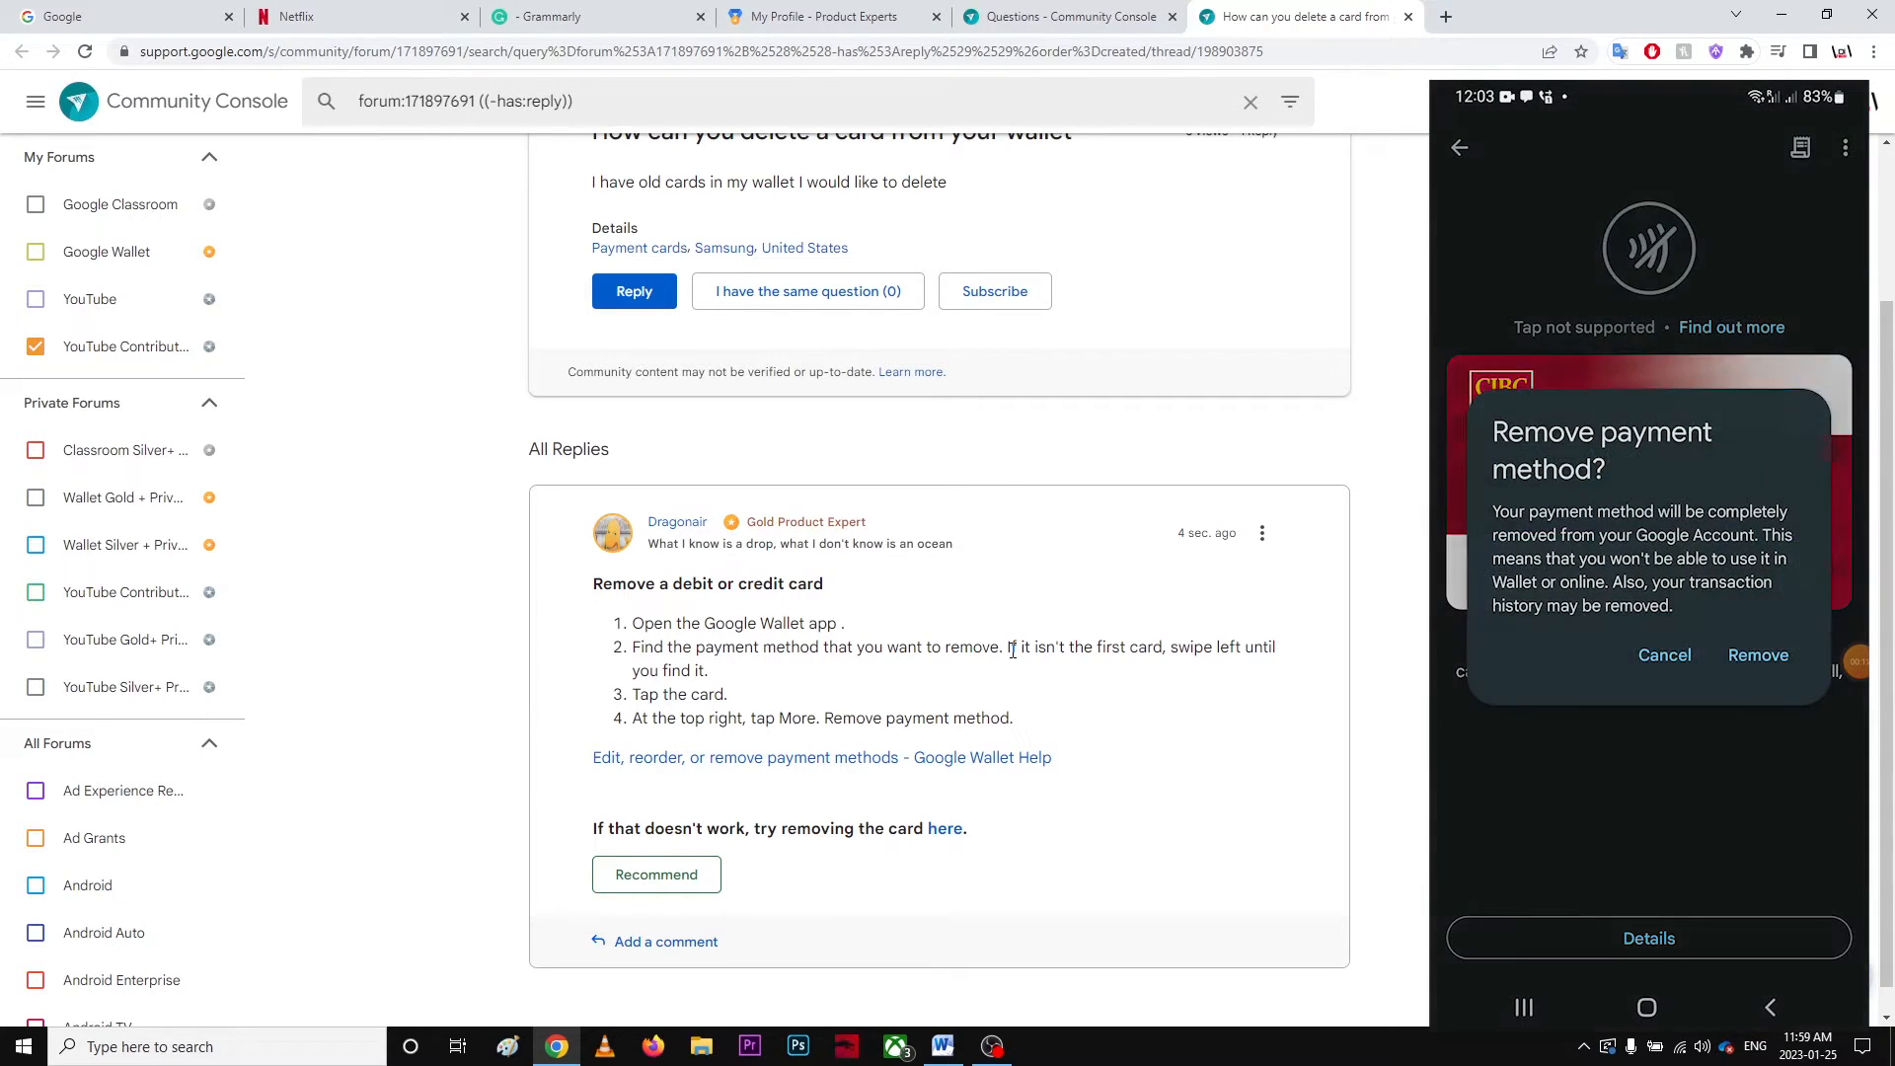
left_click(1664, 653)
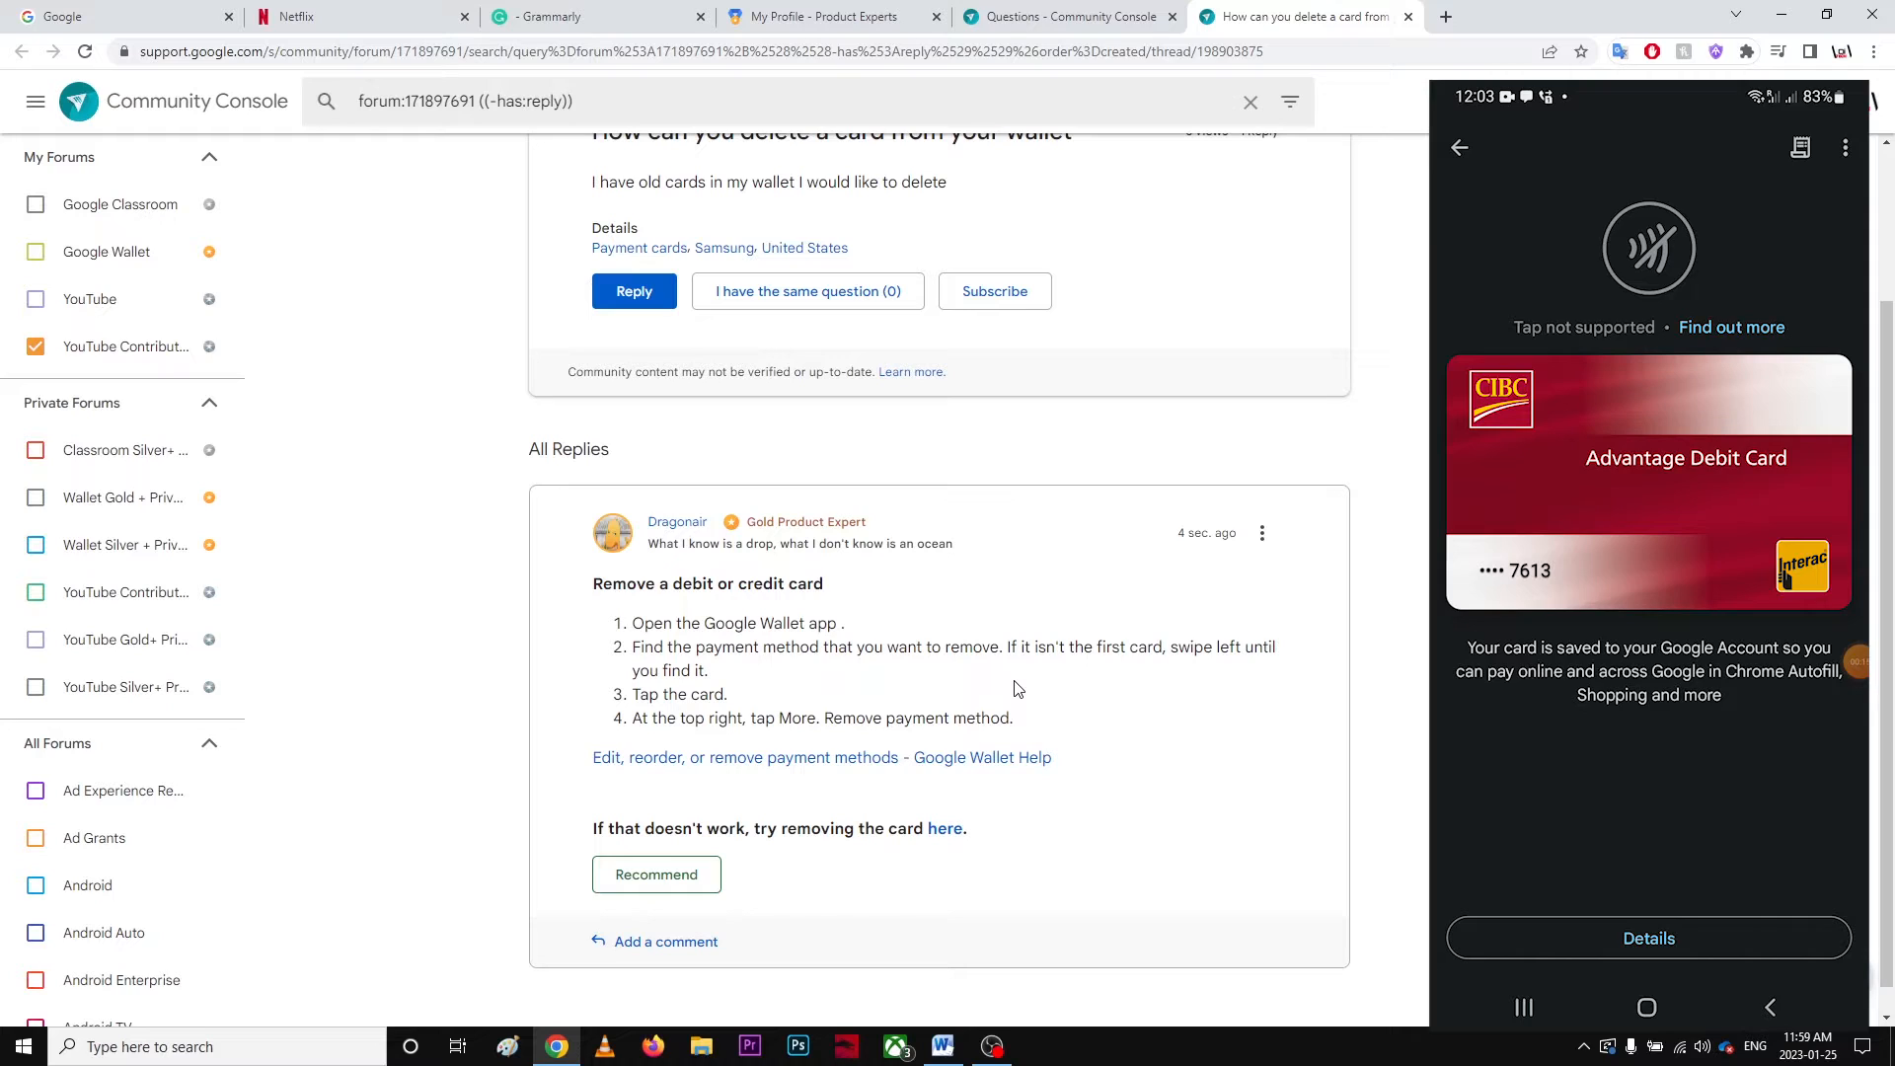
mouse_move(957, 762)
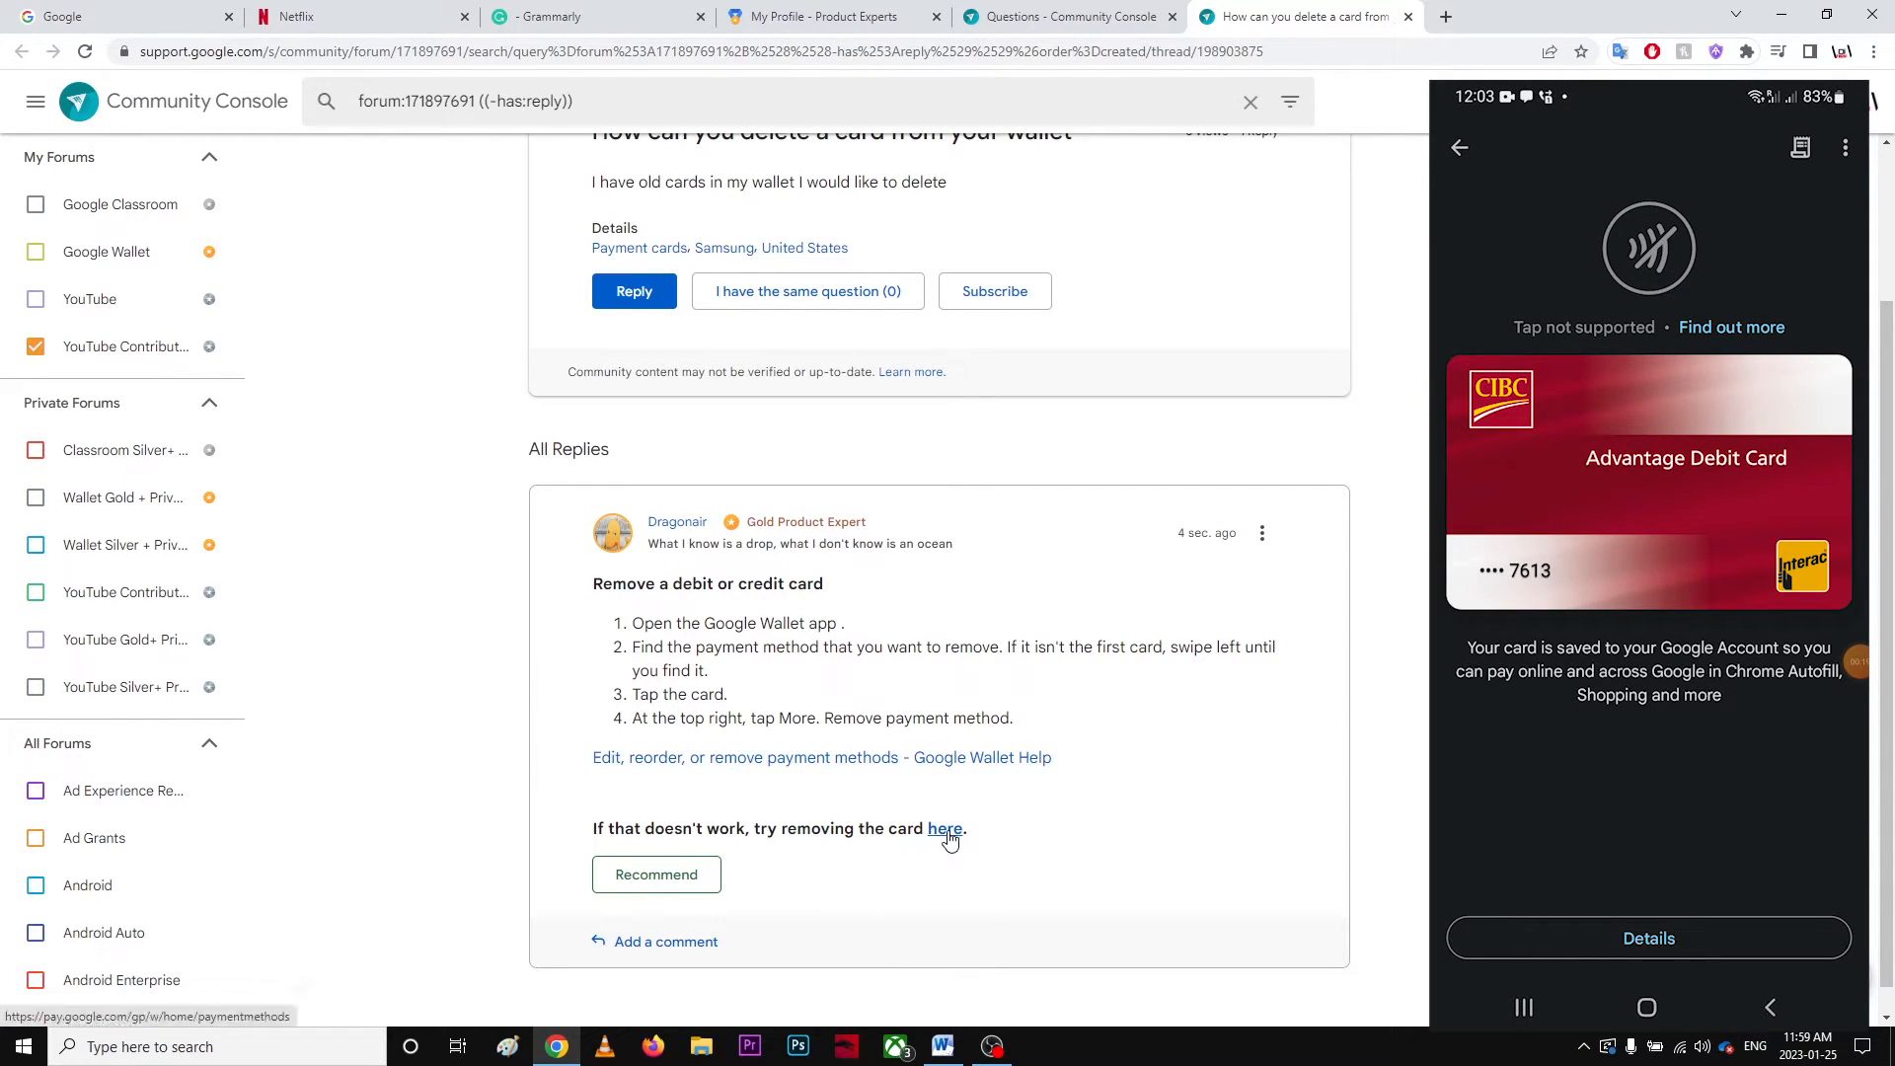
Step: Follow the reply's 'here' link to Google payments center's Payment methods page
left_click(943, 827)
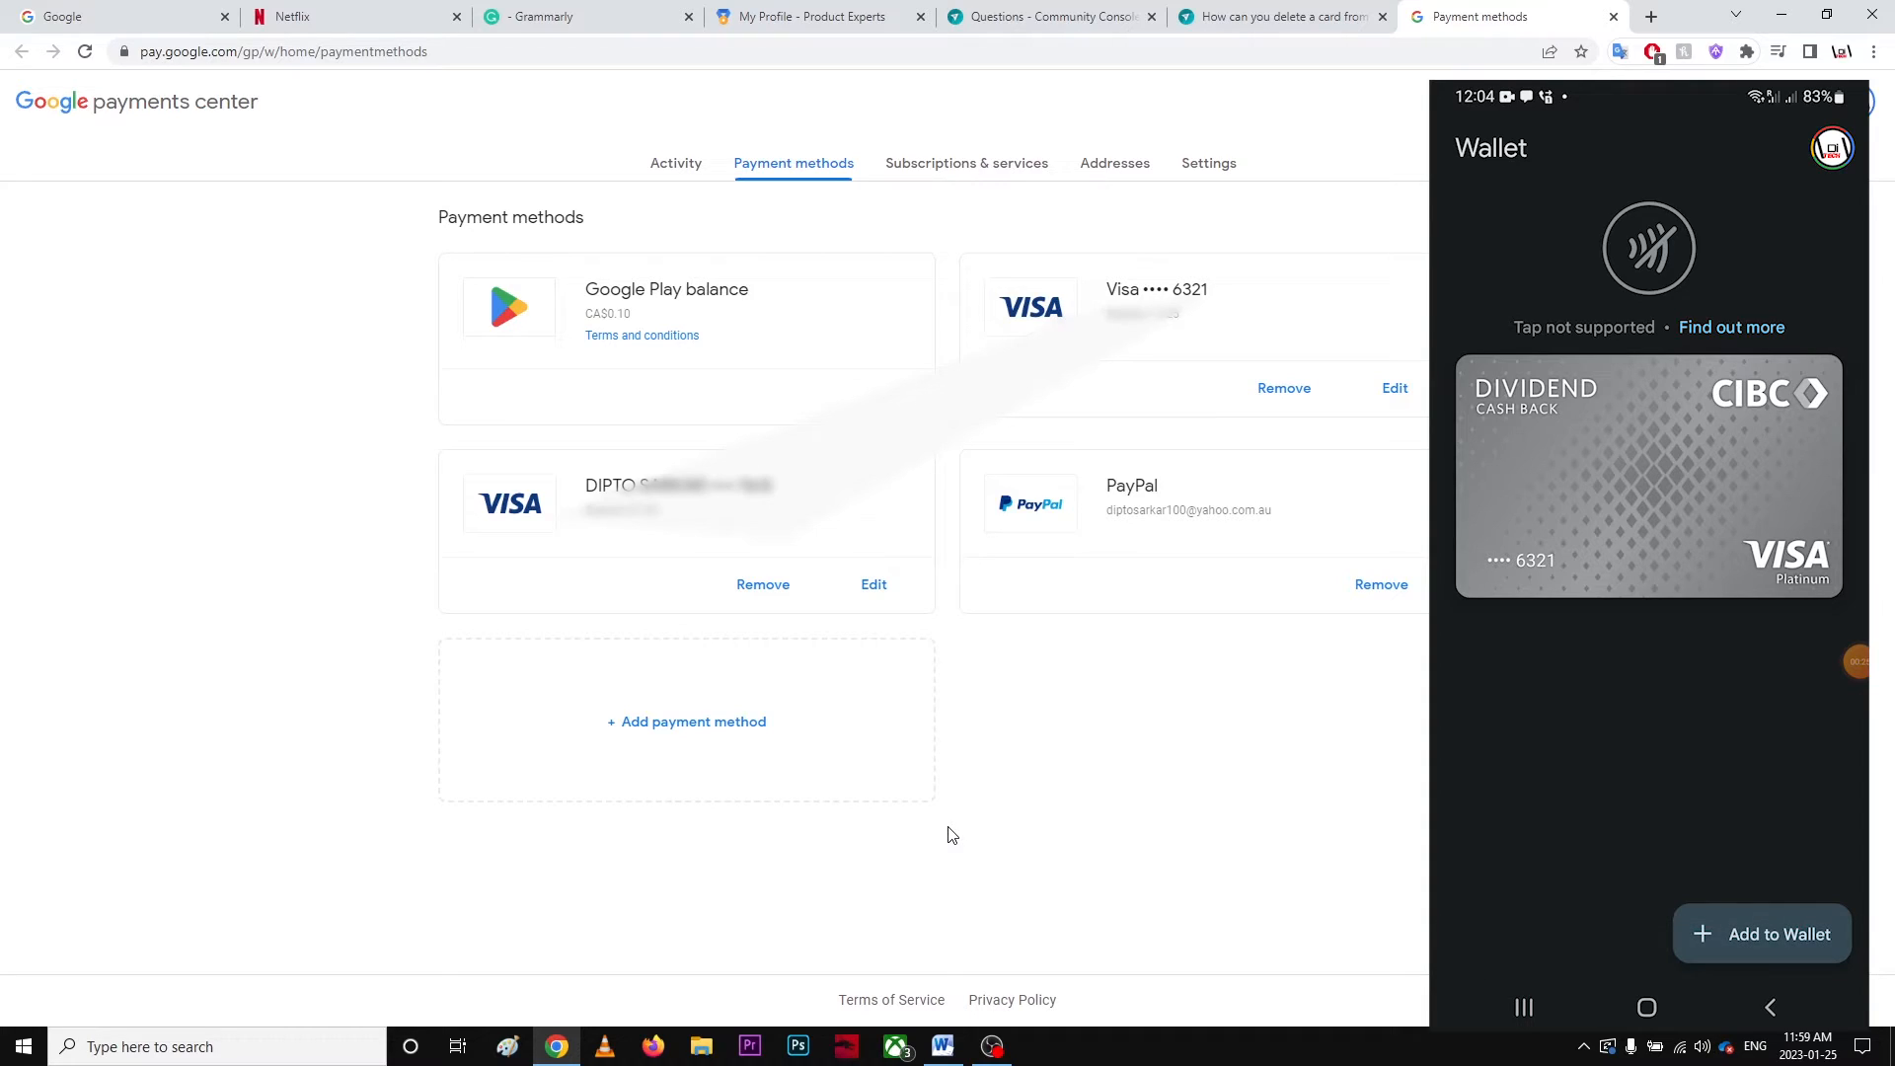
mouse_move(772, 589)
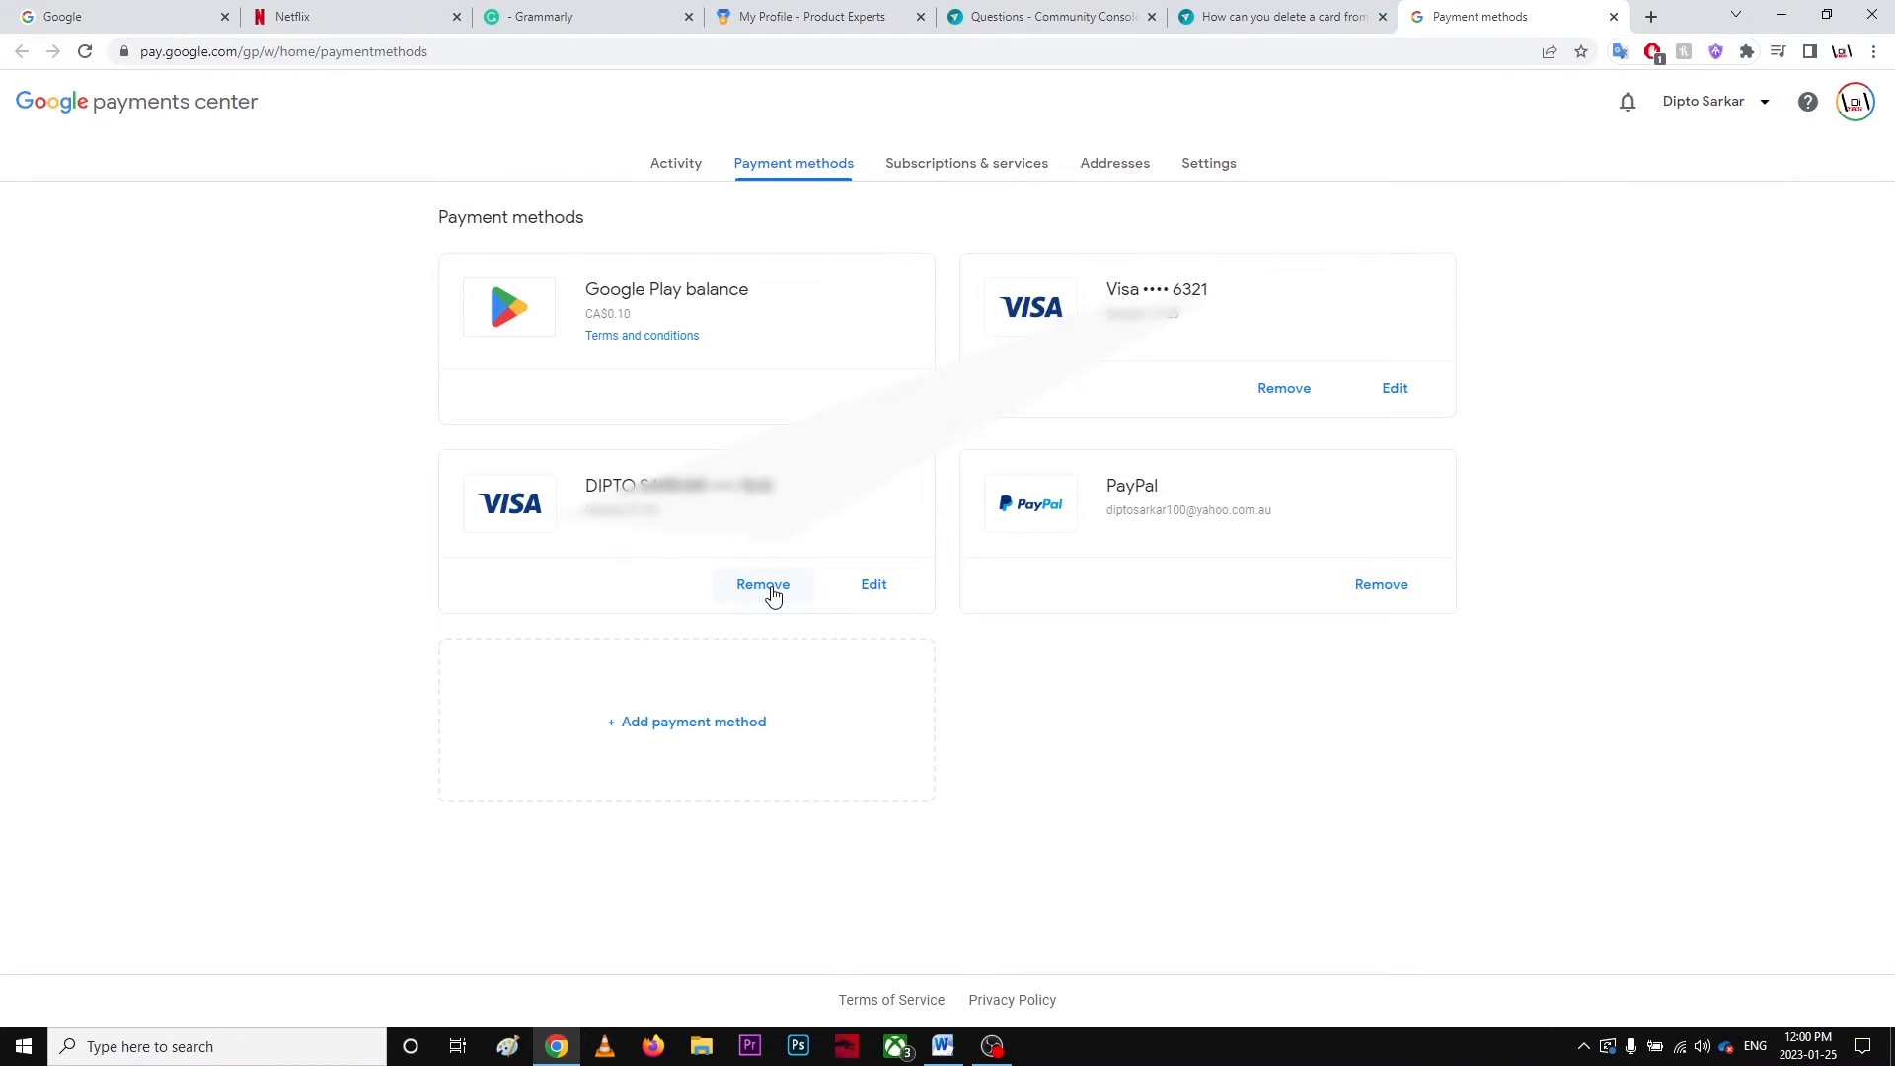
mouse_move(1380, 60)
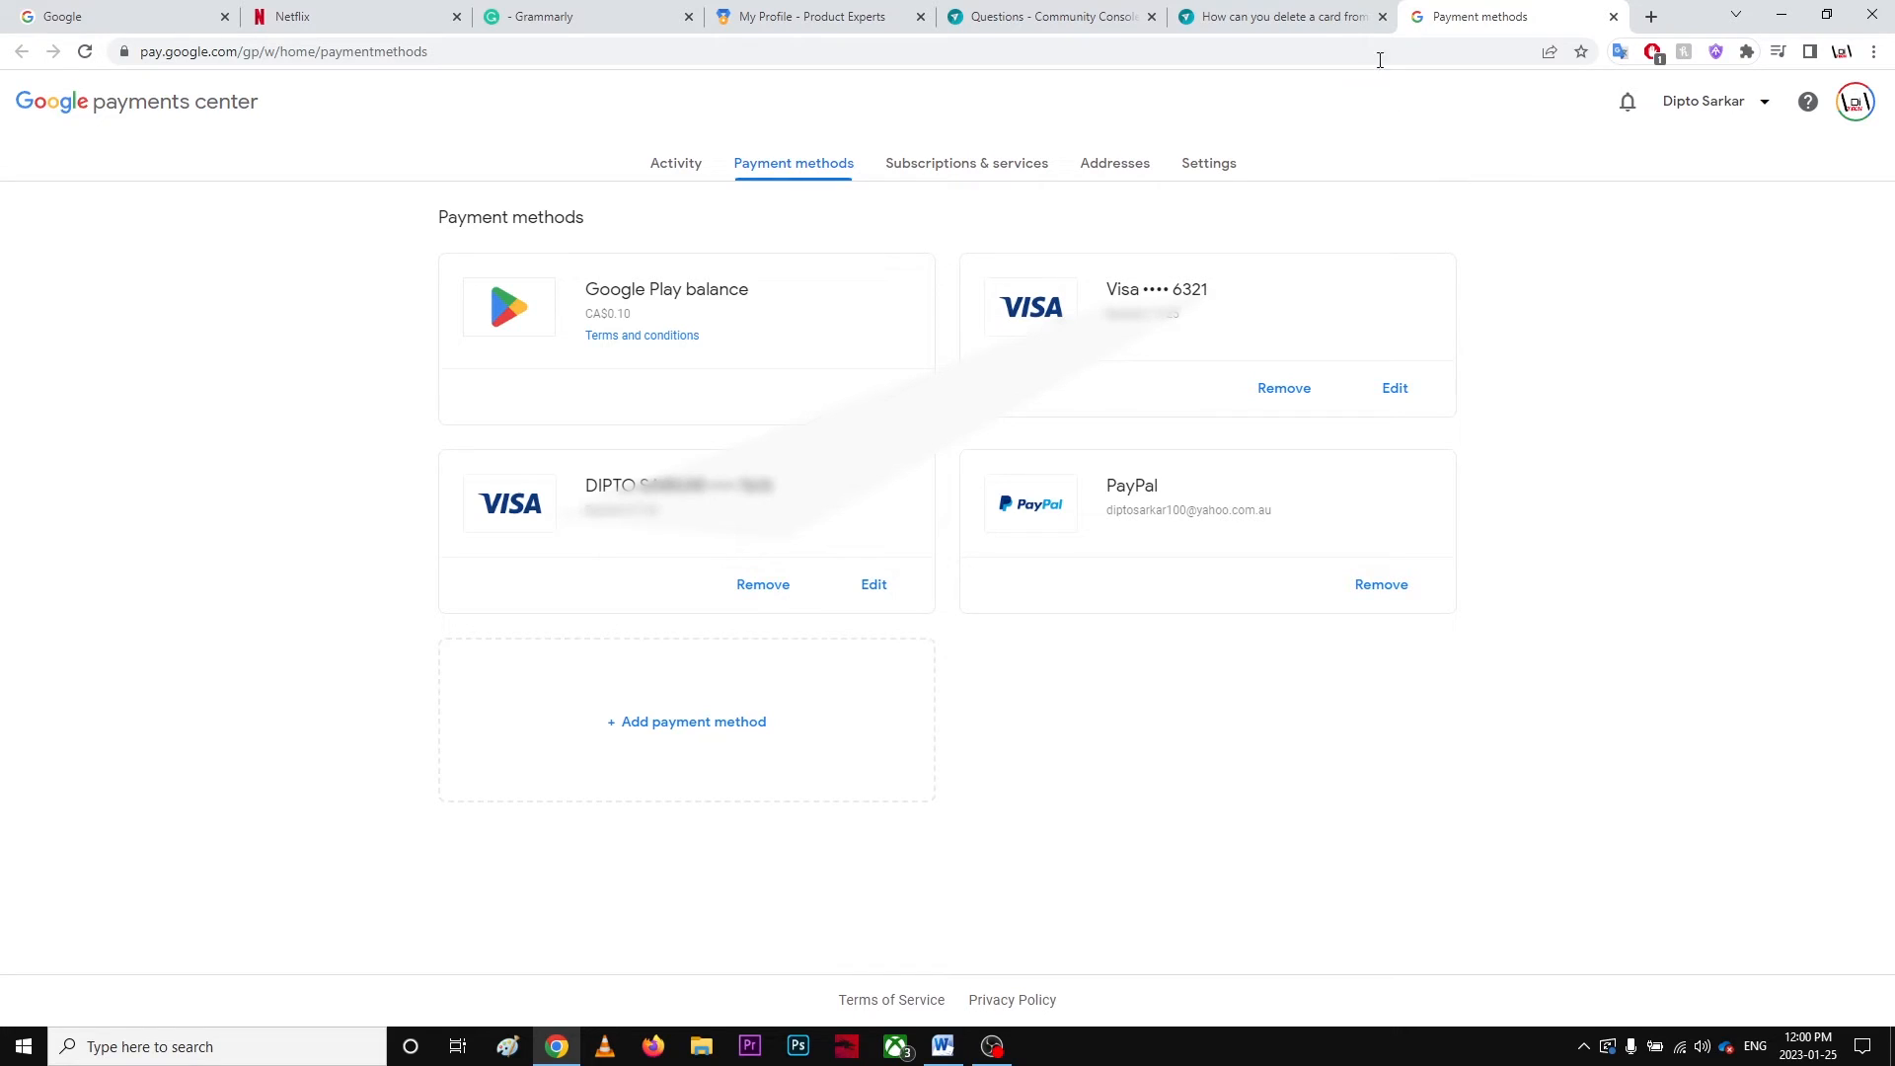
Step: Return to the wallet thread tab, glancing at the Payment methods tab in between
left_click(1294, 16)
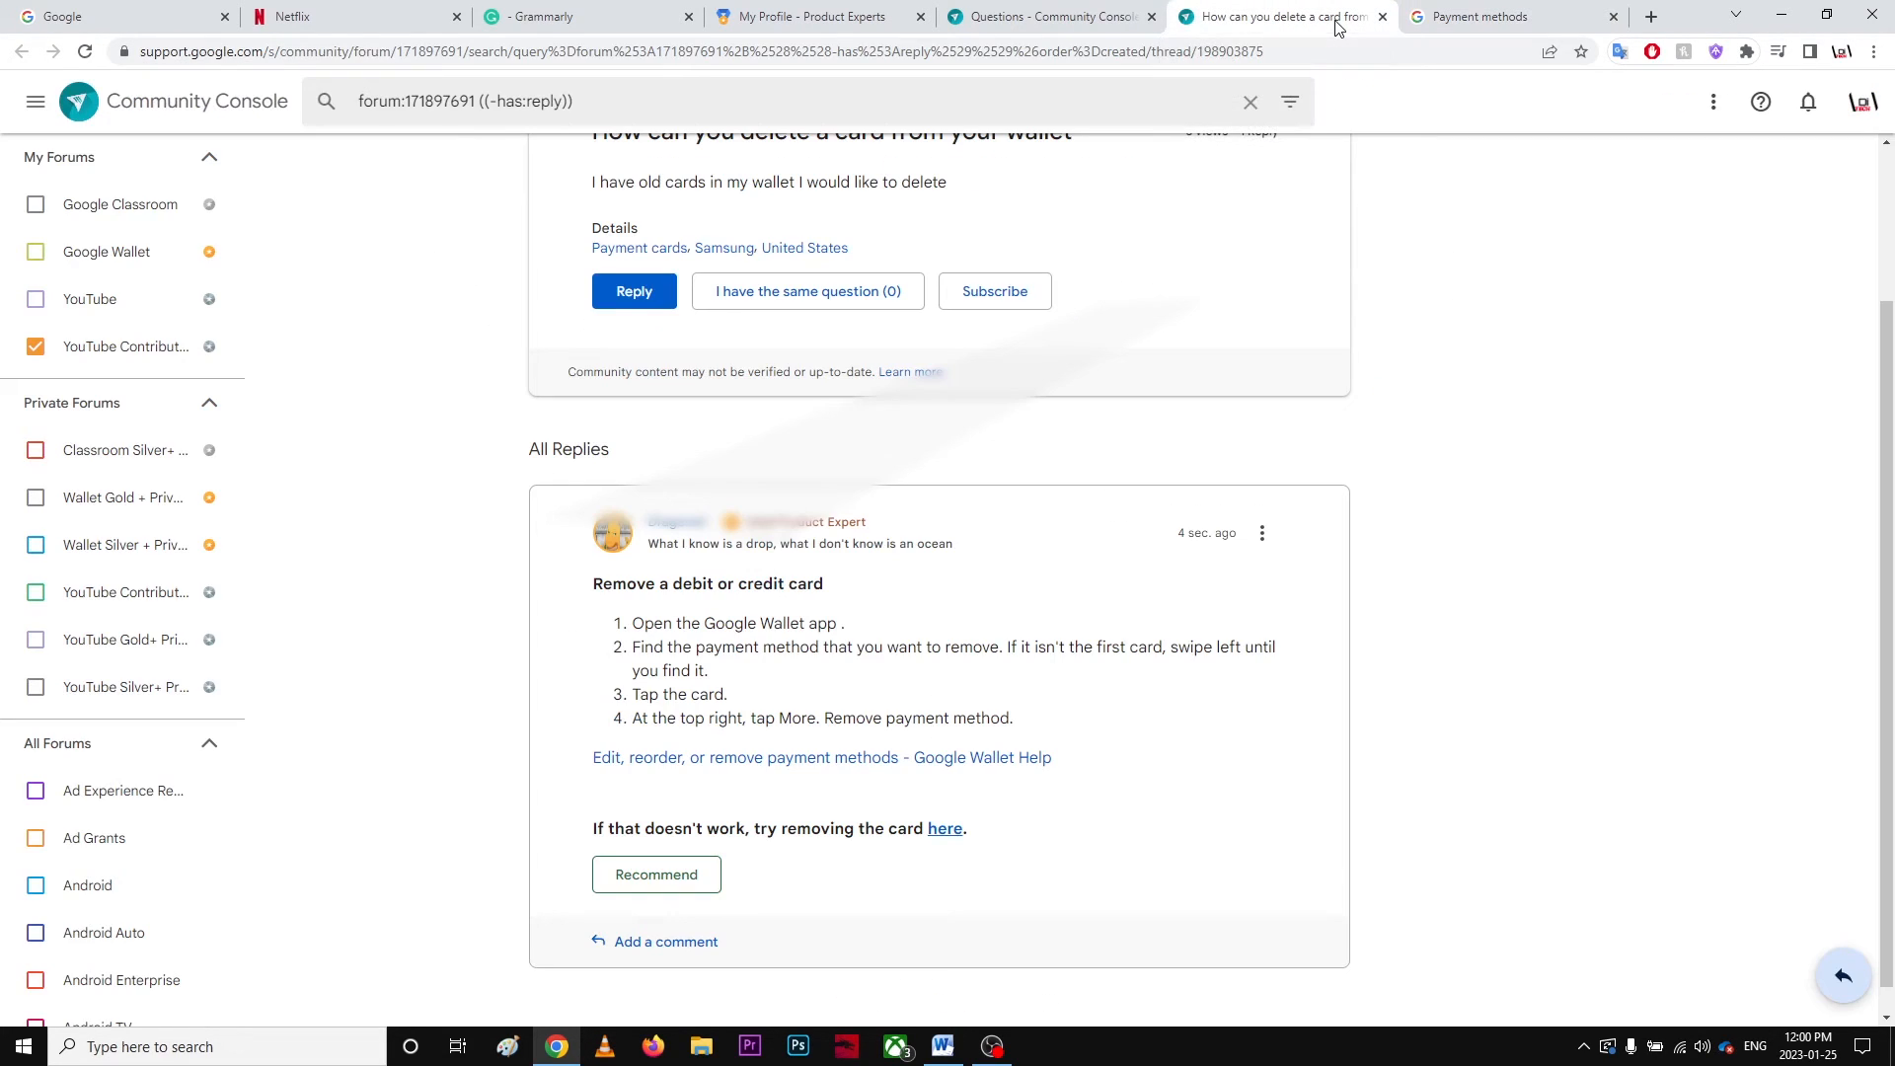
mouse_move(1461, 114)
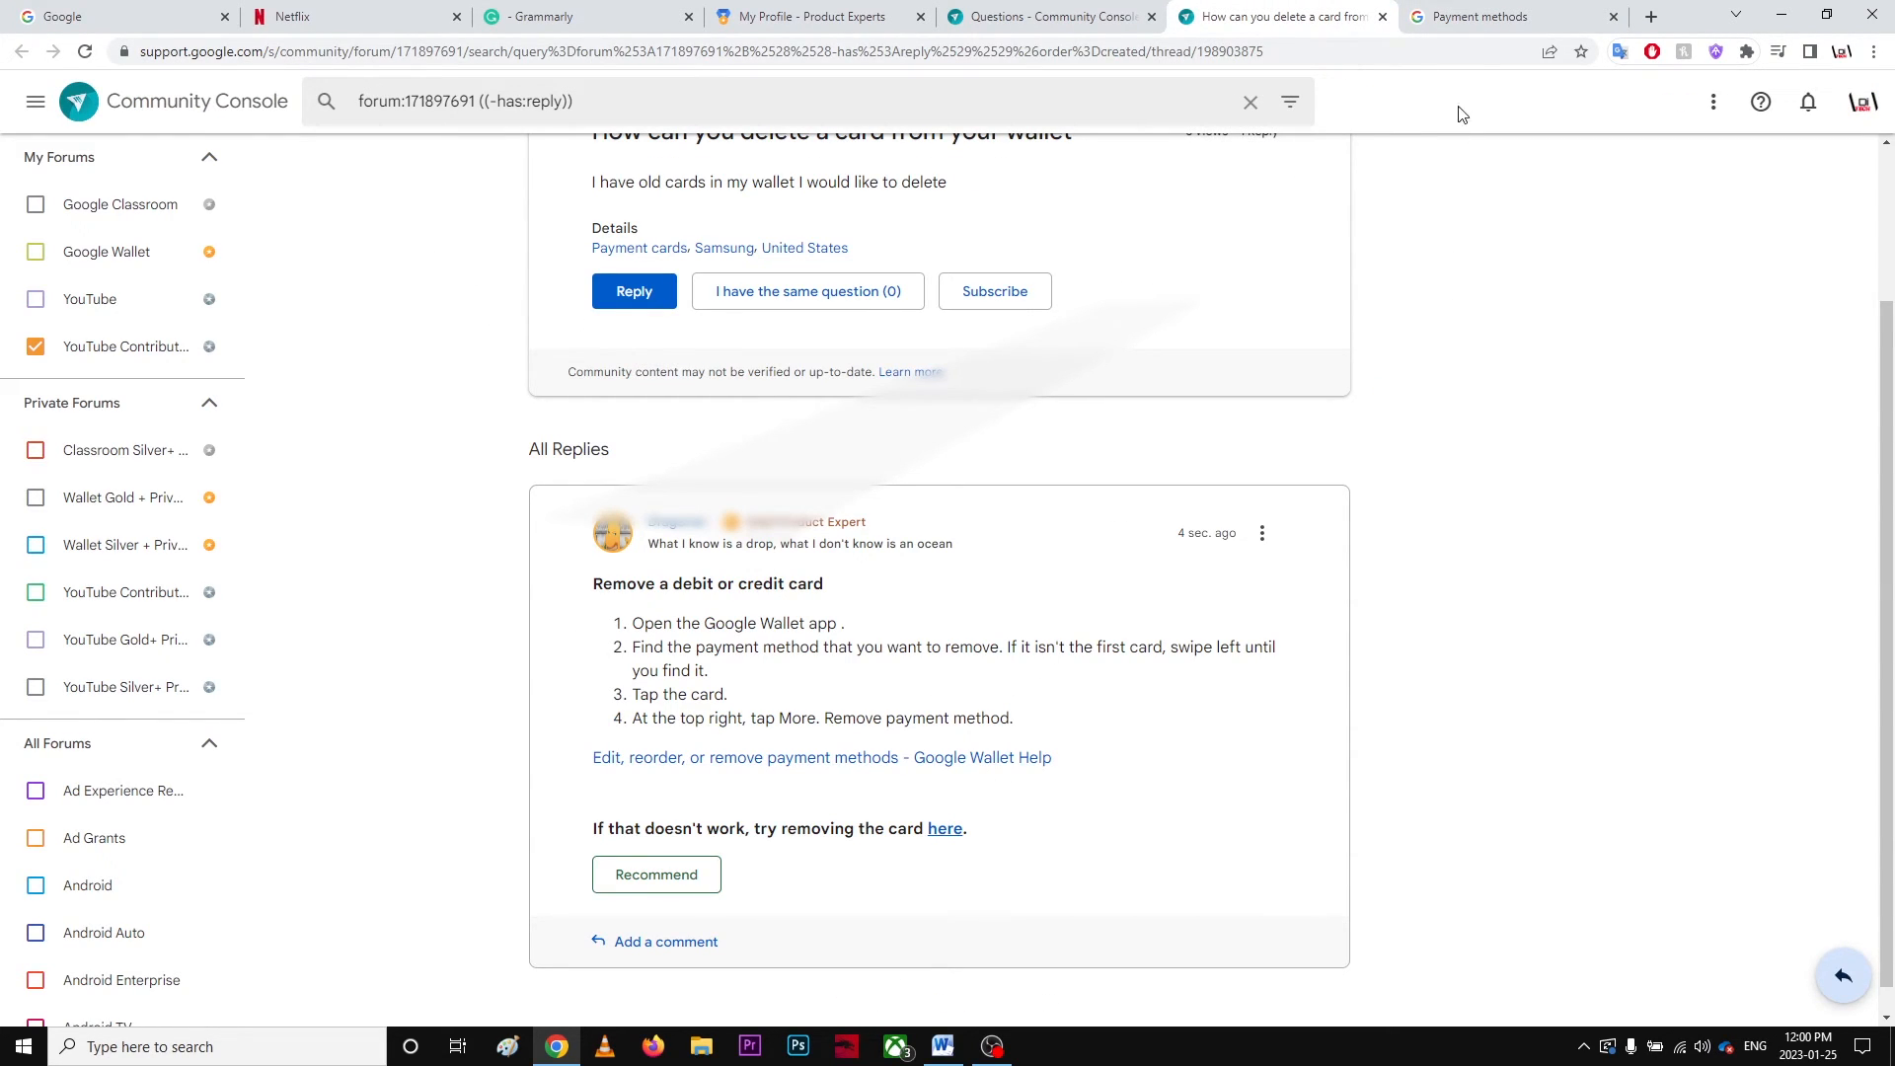
left_click(1508, 16)
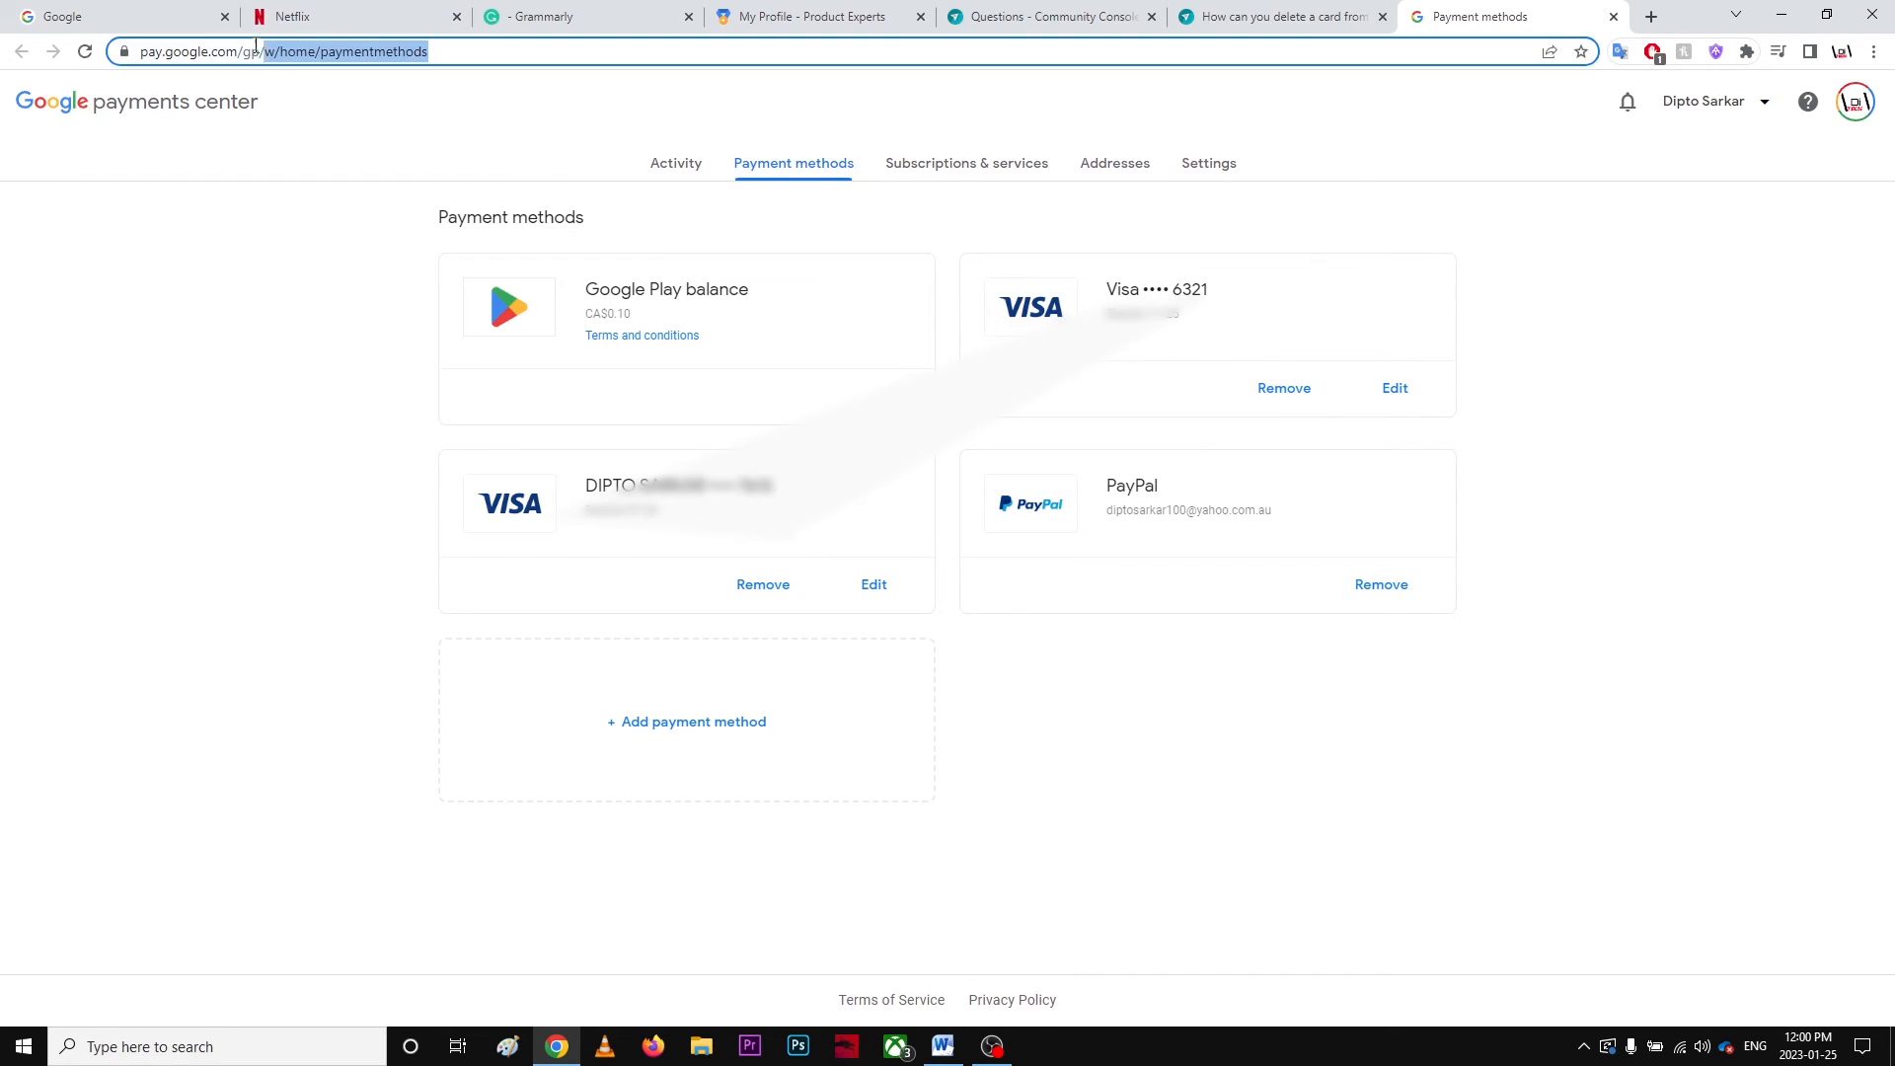
left_click(1287, 16)
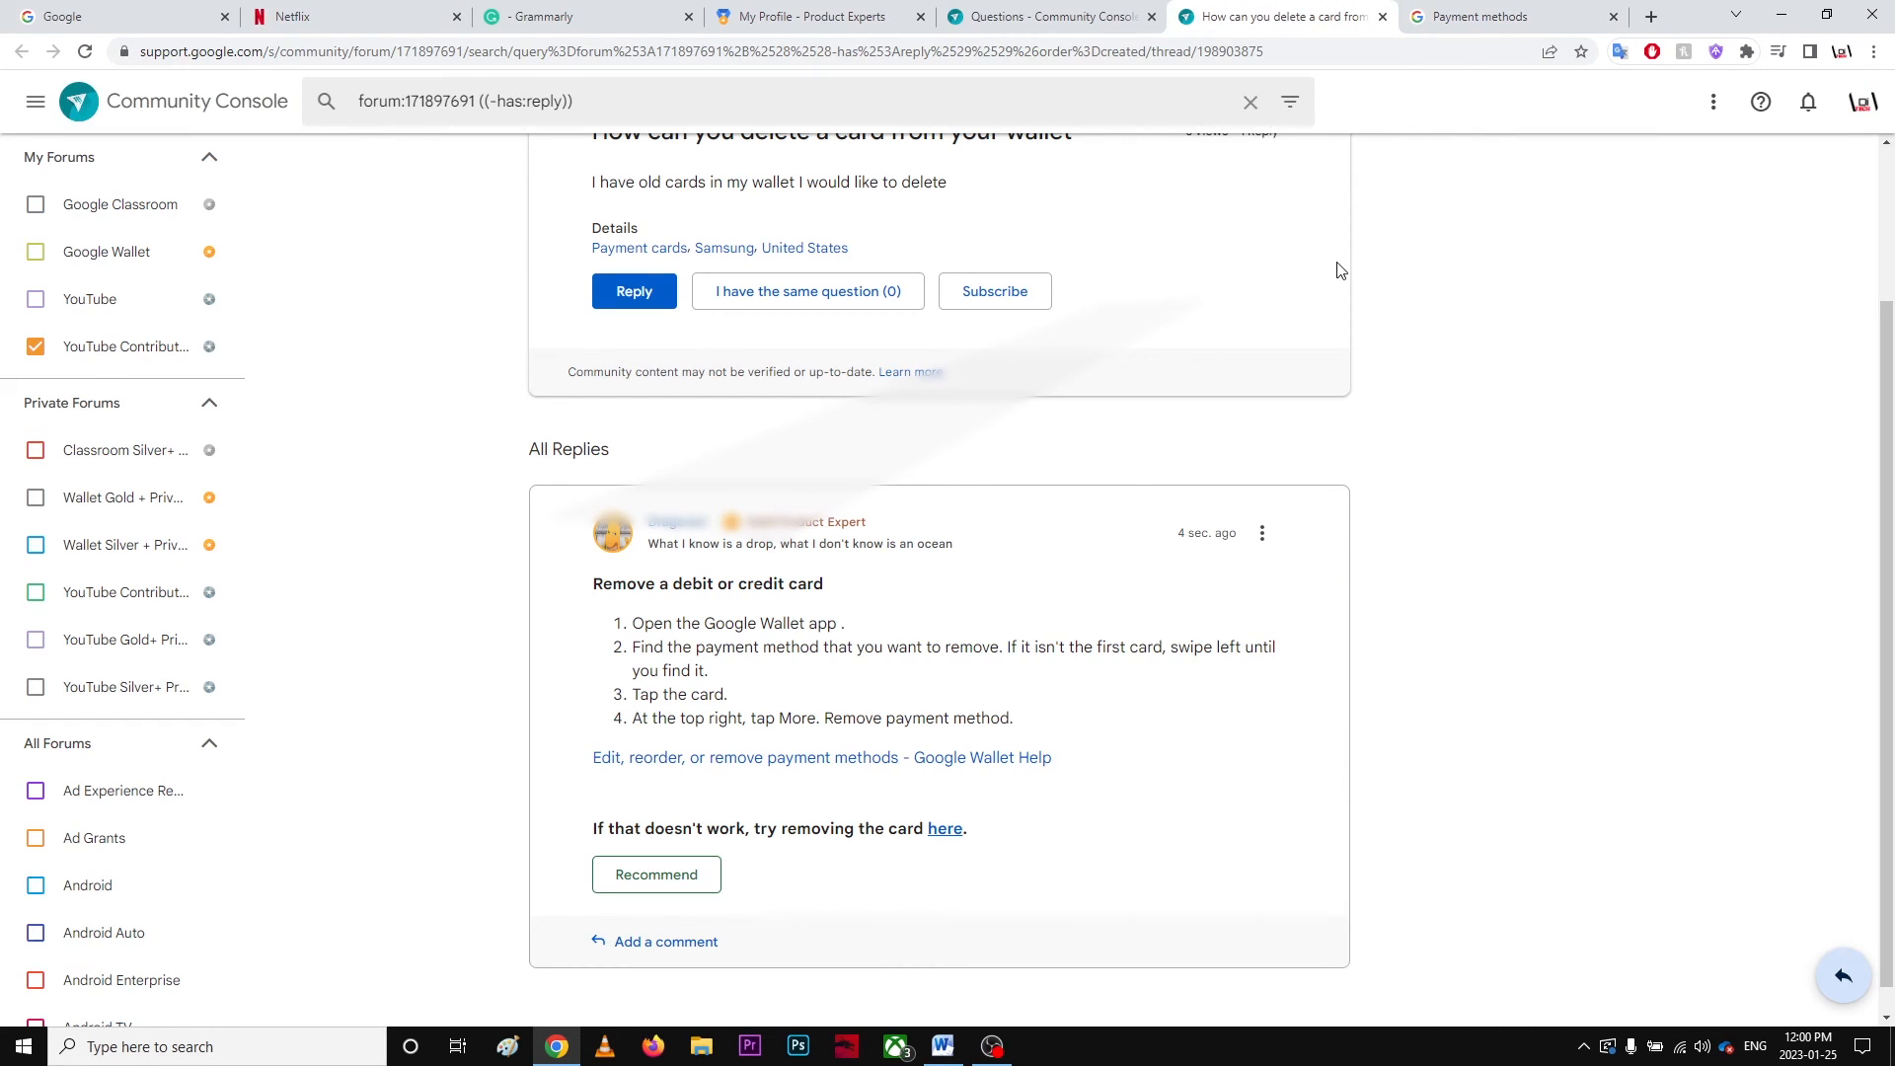
mouse_move(1497, 314)
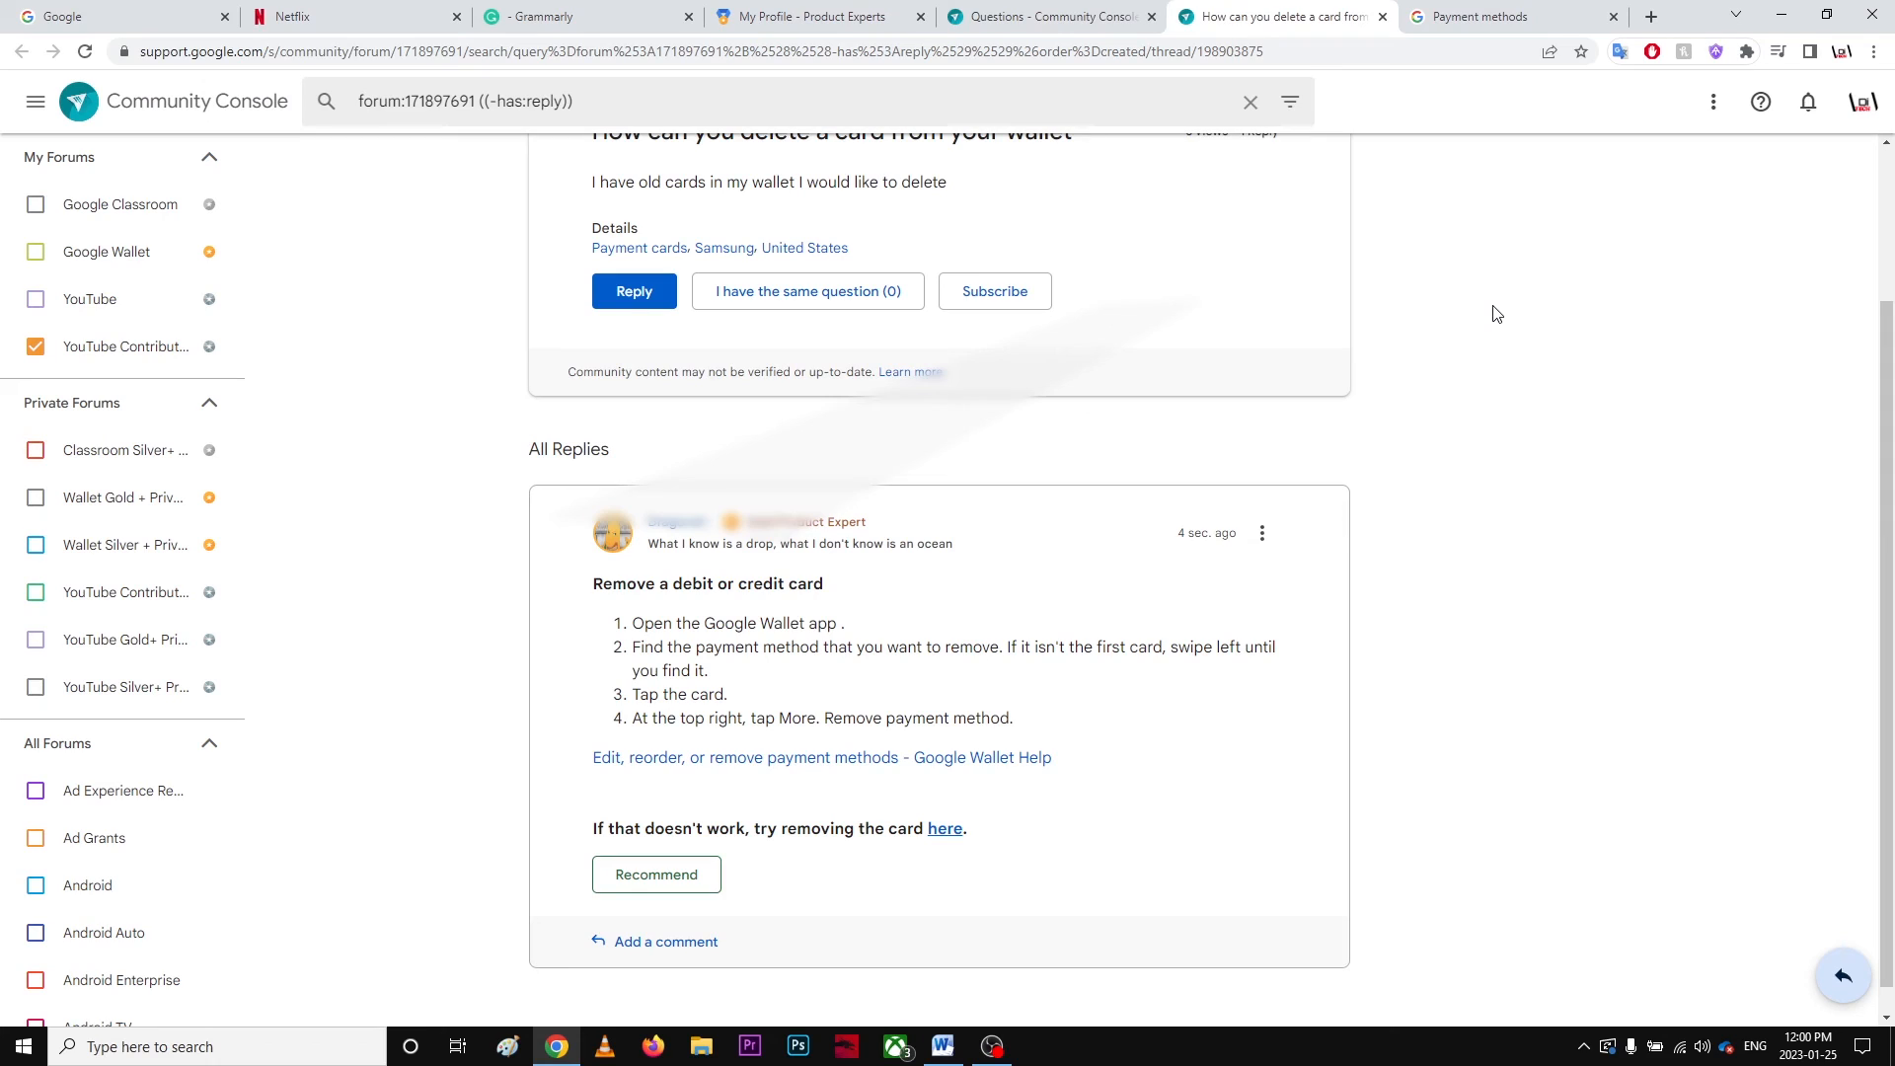
mouse_move(1489, 313)
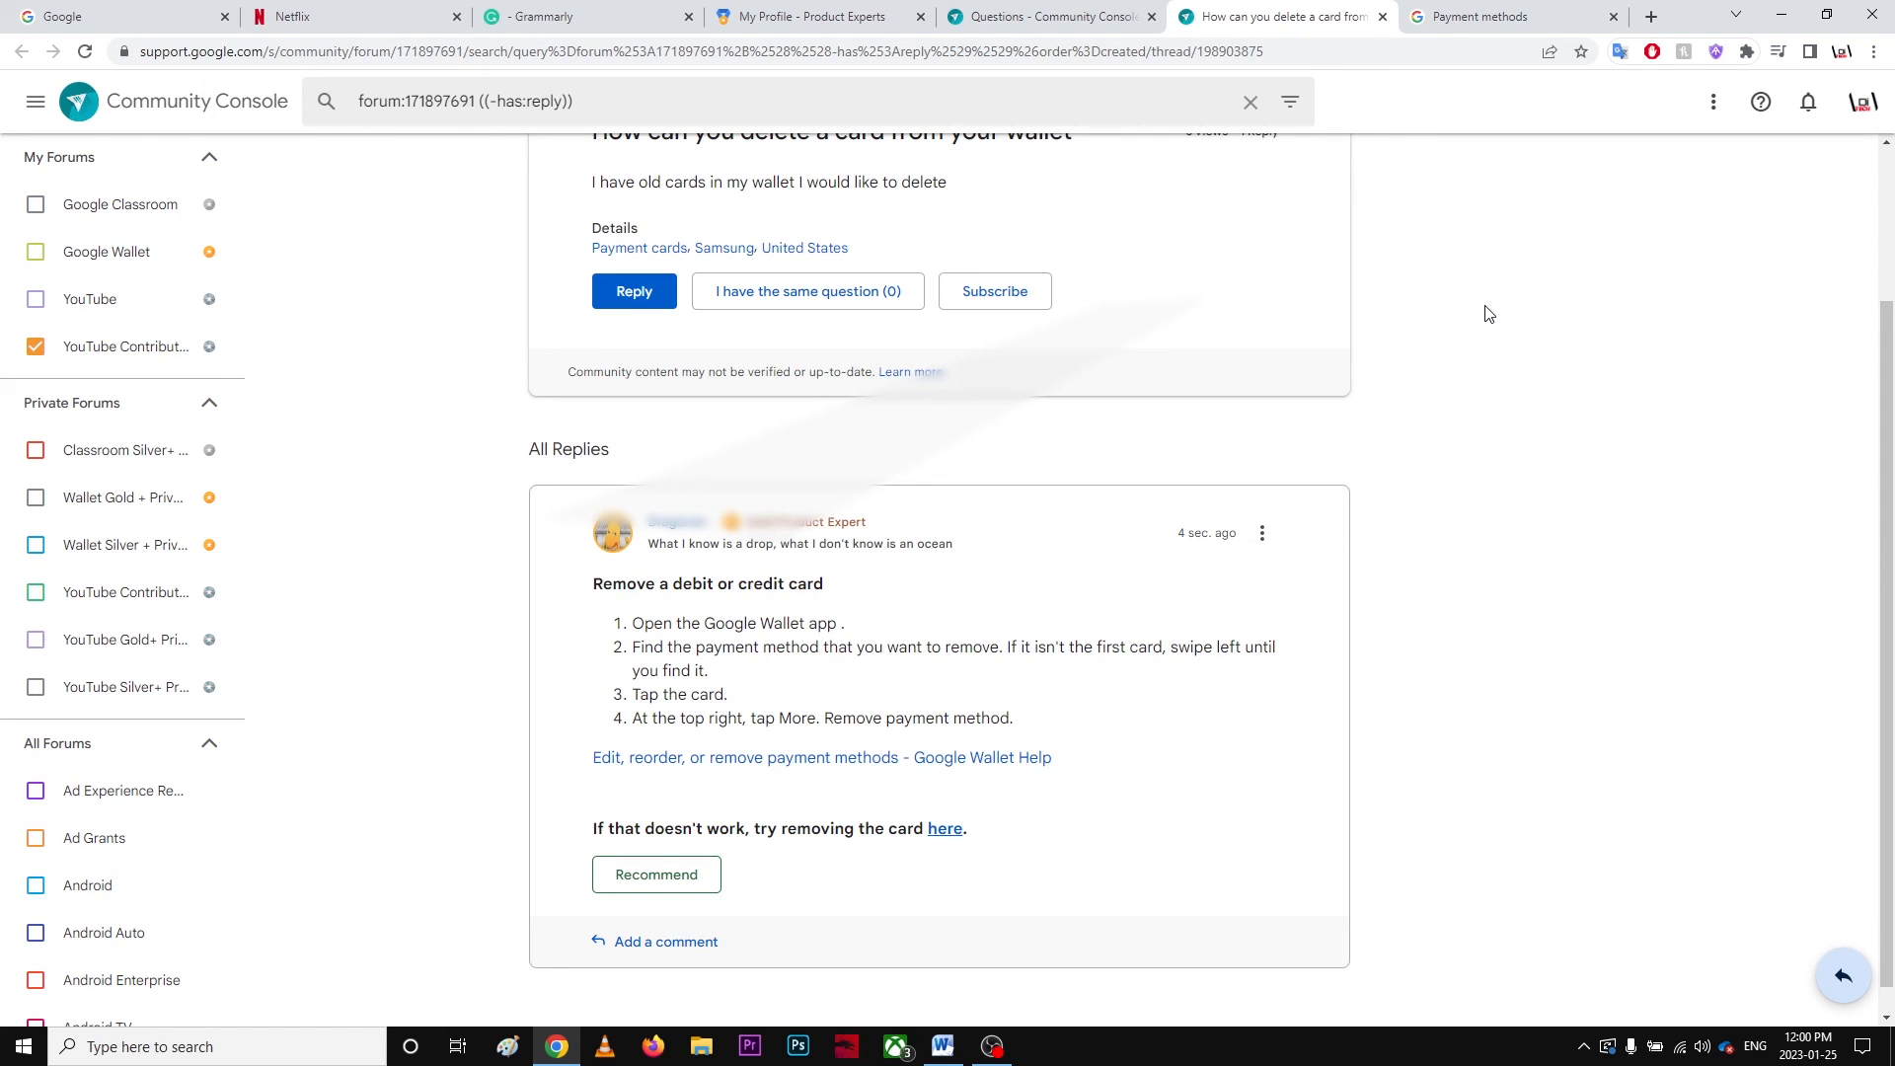